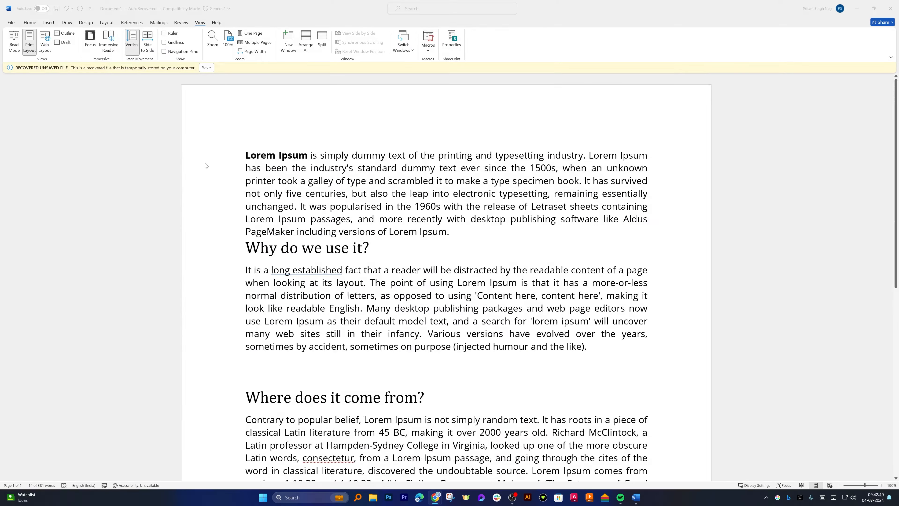
Choose Black as the Office Theme on the Account page.
scroll("down", 3)
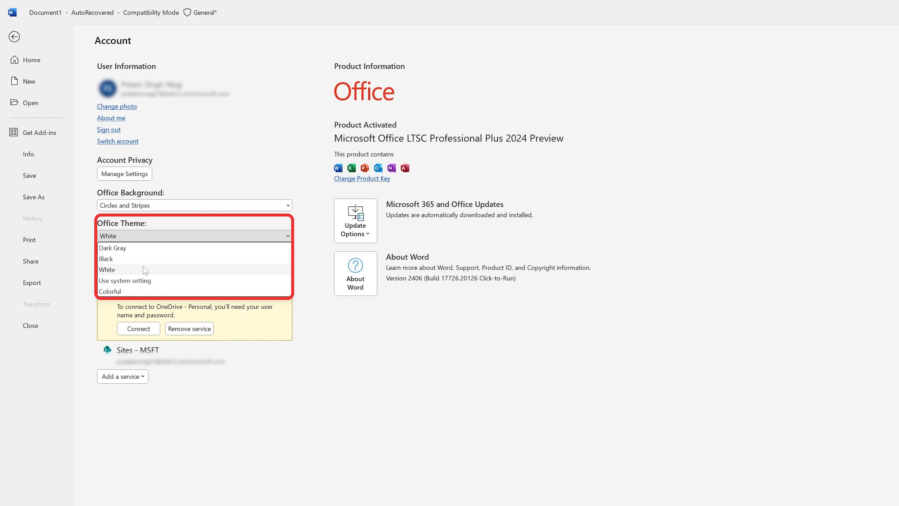
mouse_move(144, 263)
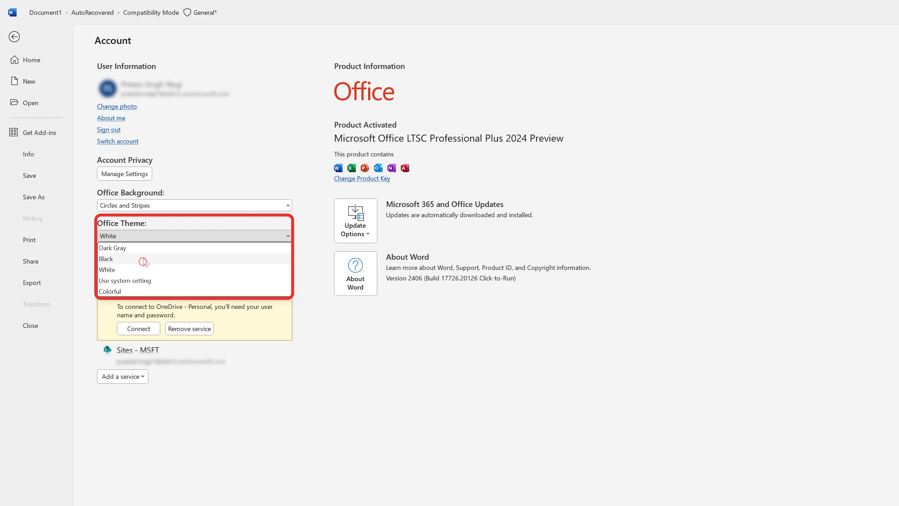
left_click(106, 258)
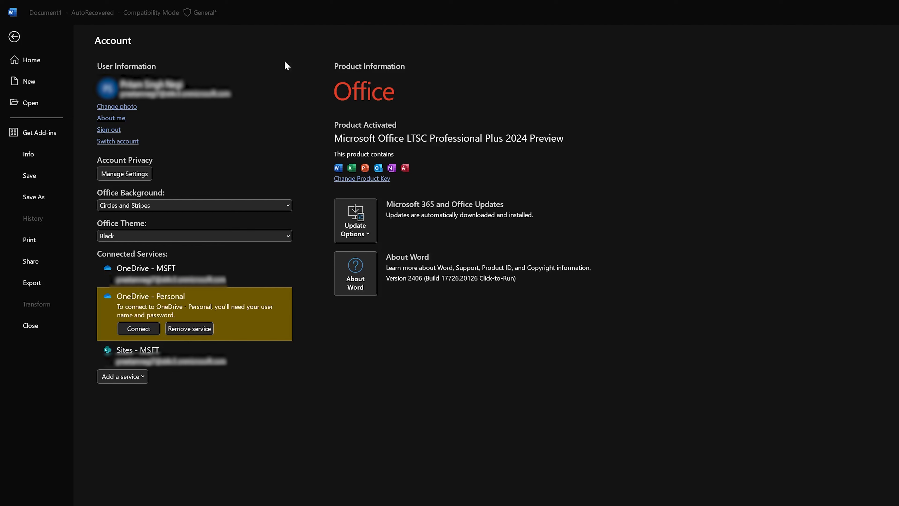
Leave the Account backstage and return to the Lorem Ipsum document, now shown dark.
left_click(13, 36)
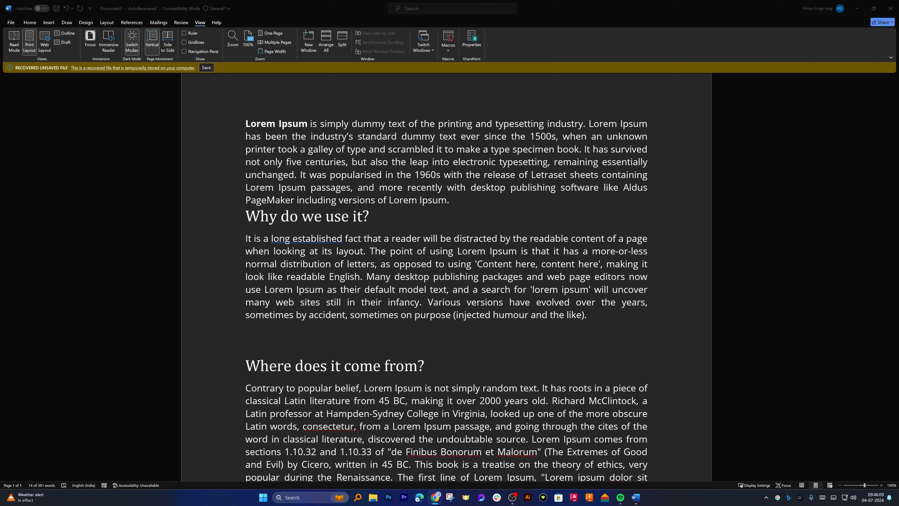
mouse_move(191, 33)
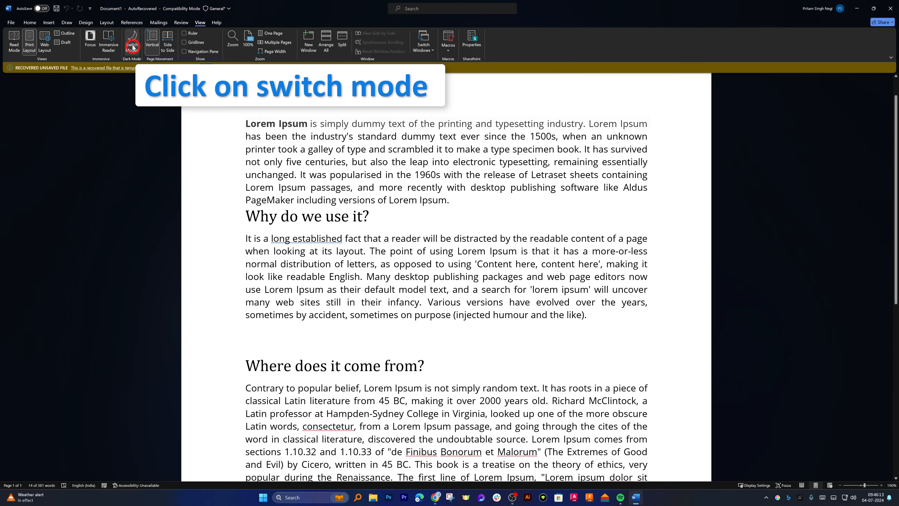
Use Switch Modes so the page shows white with dark text under the Black theme.
left_click(132, 44)
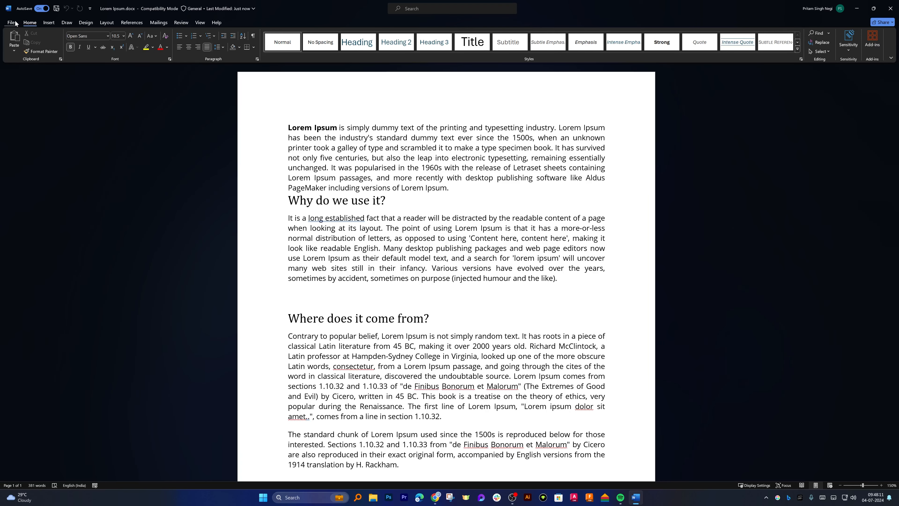
Set the Office Theme back to White in Word Options > General and confirm.
left_click(10, 23)
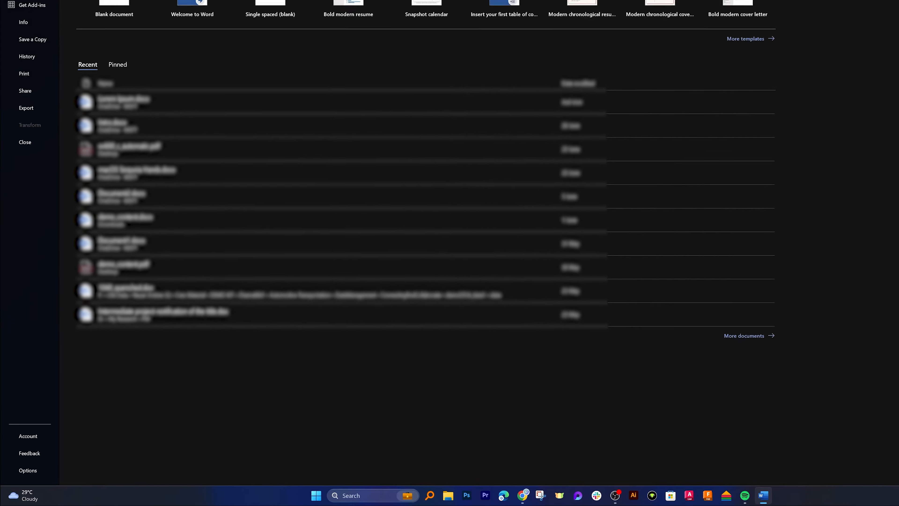
left_click(28, 470)
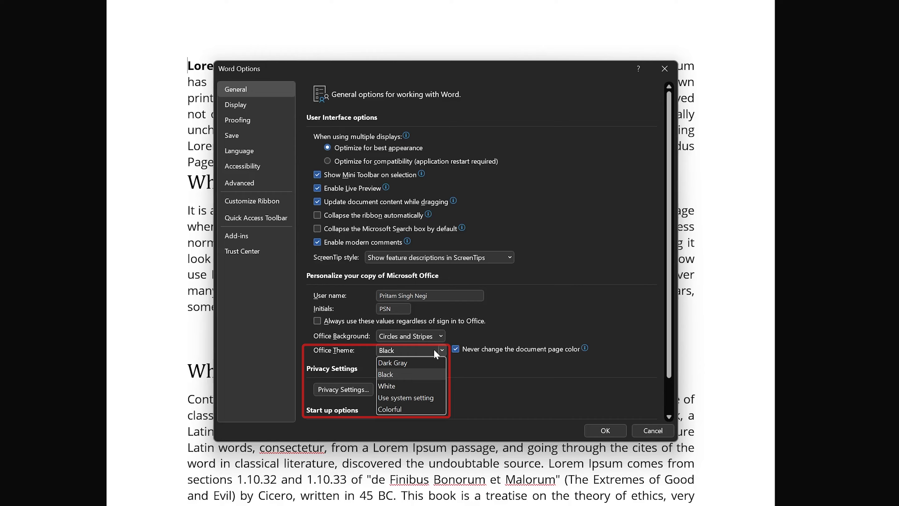
left_click(386, 386)
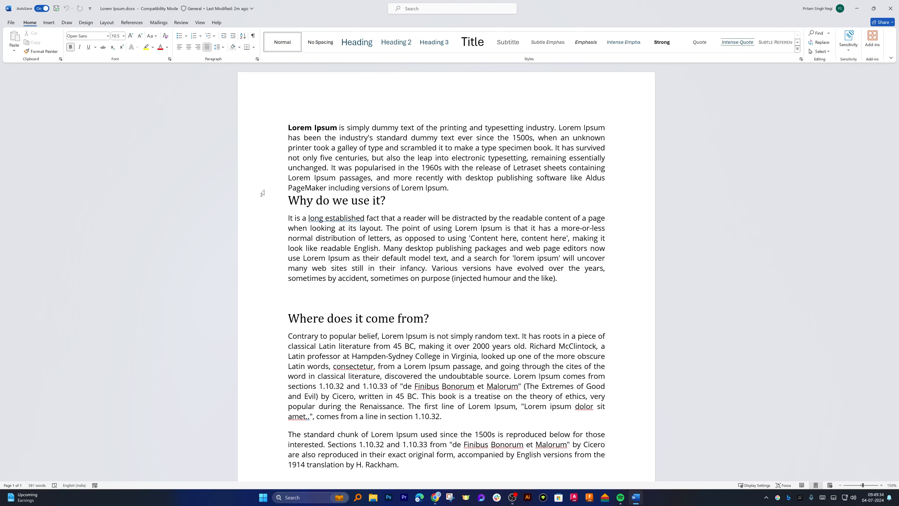
left_click(199, 22)
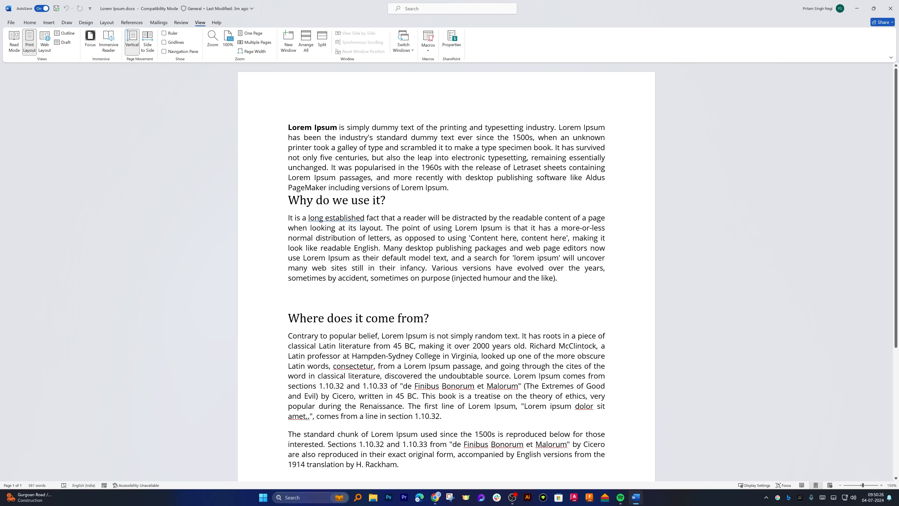